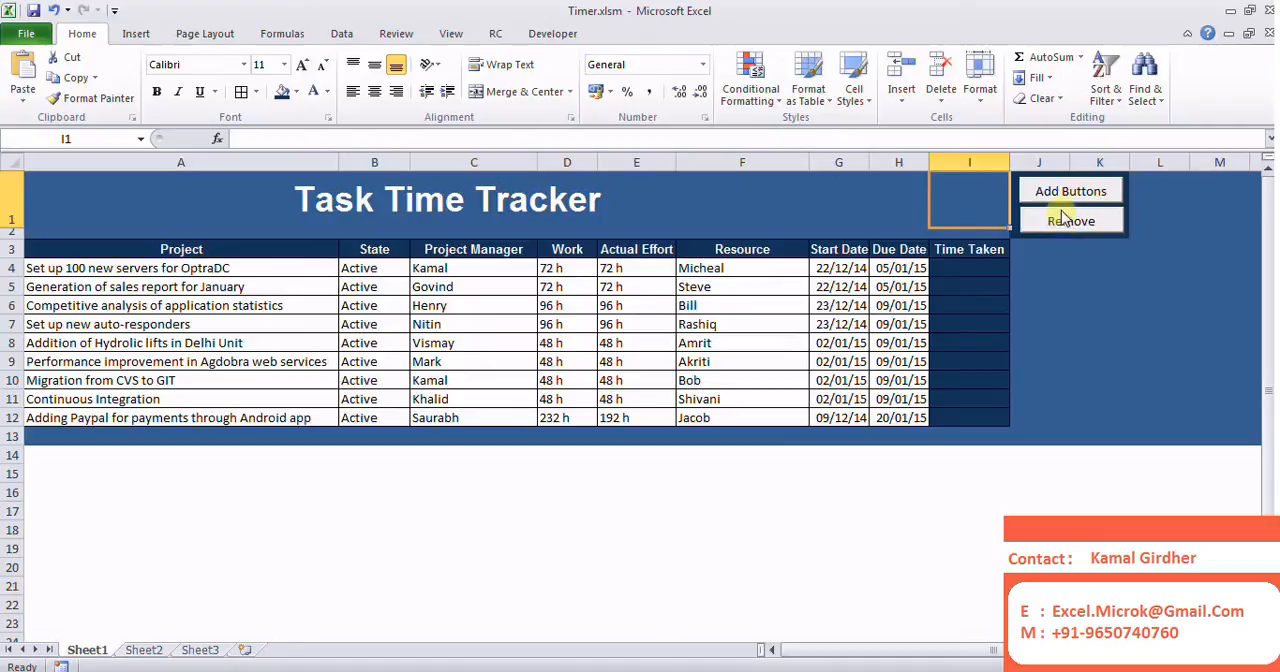
Add Start/Stop buttons in columns J and K, removing and re-adding them once
click(1070, 190)
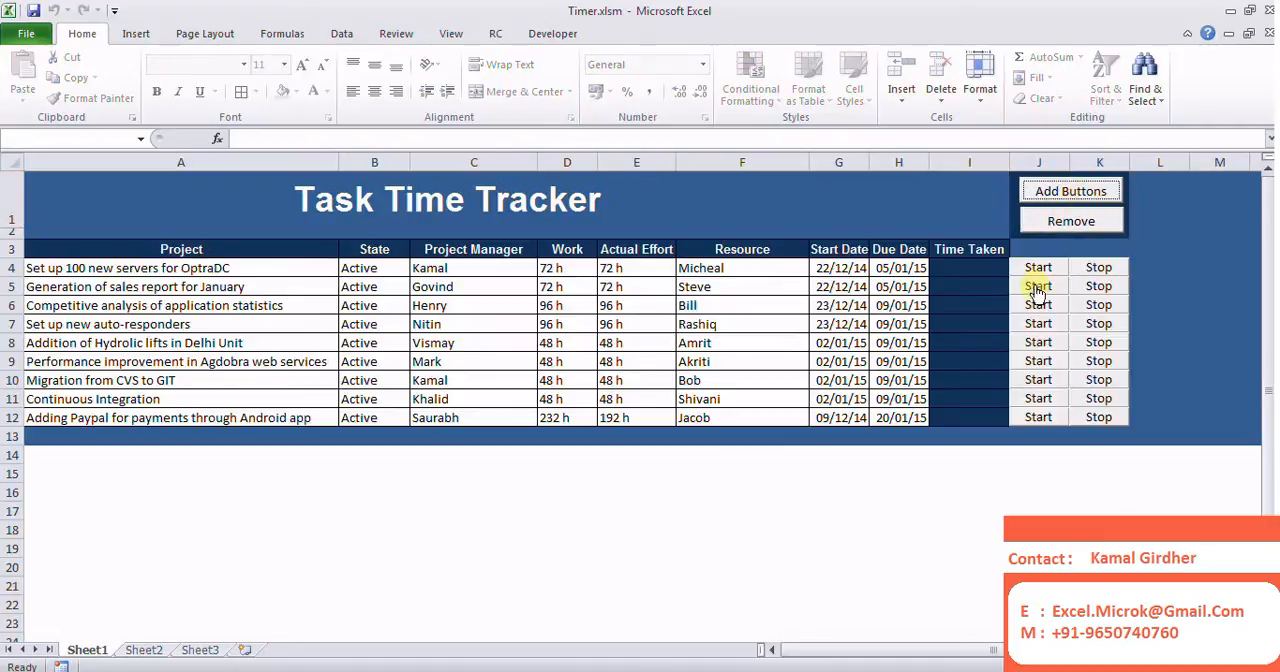
mouse_move(1048, 335)
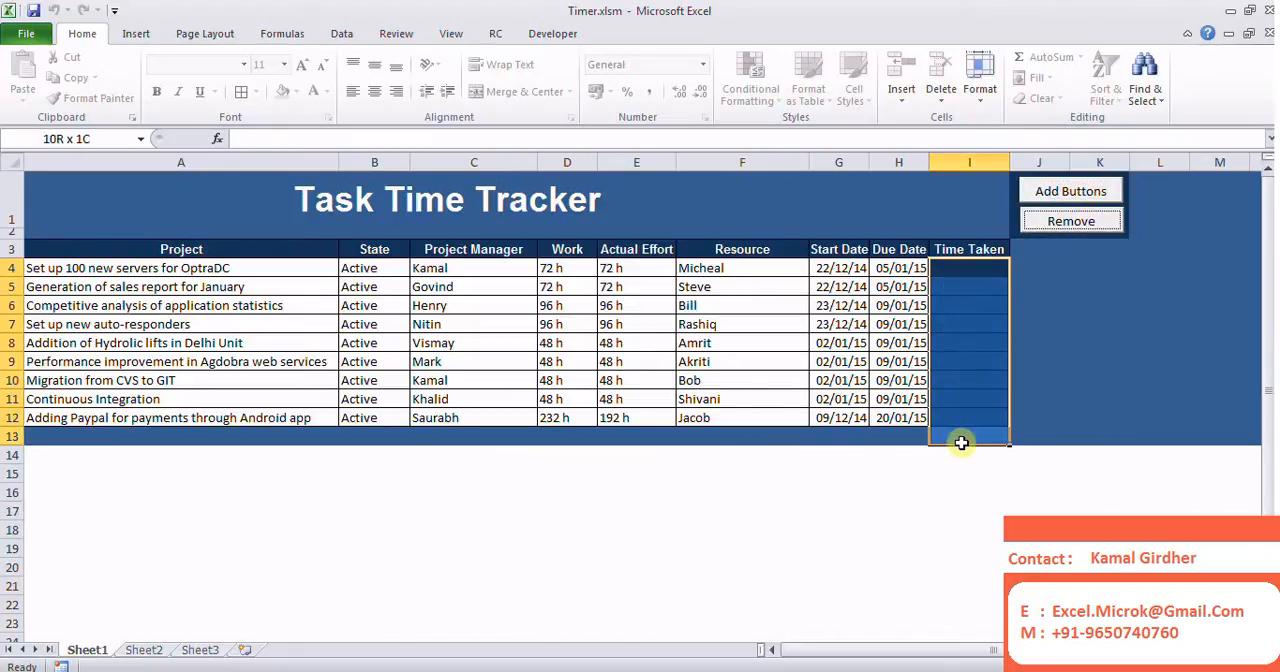
click(1070, 190)
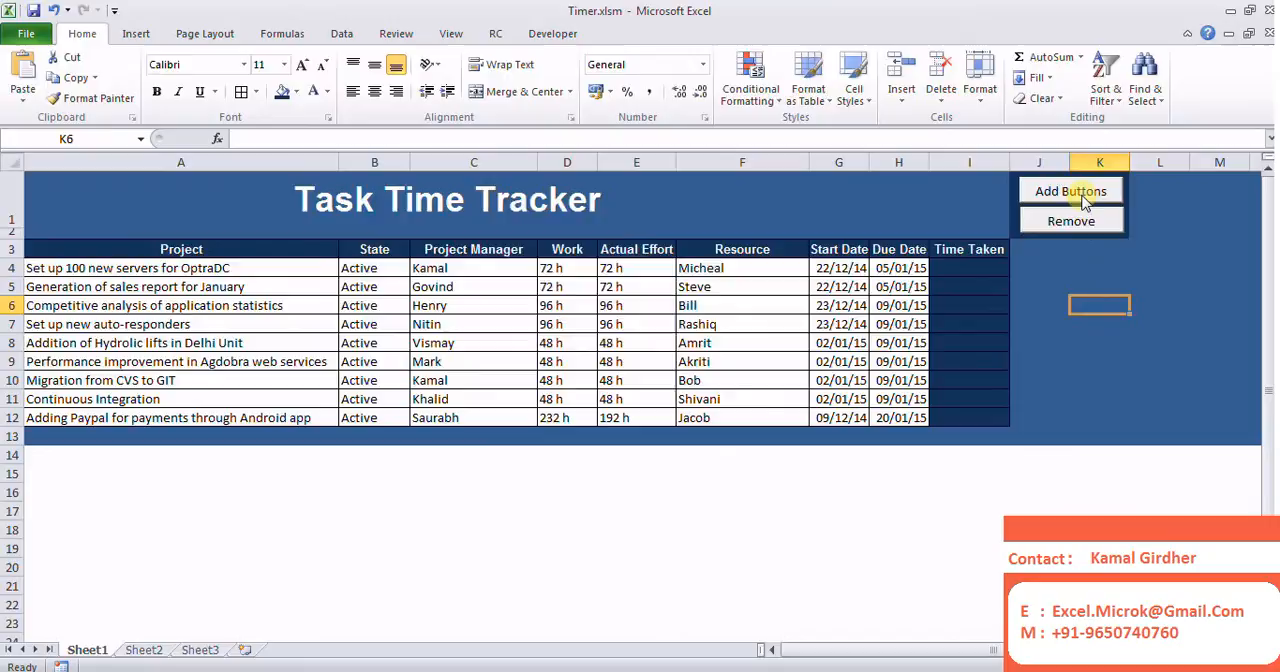
click(1070, 190)
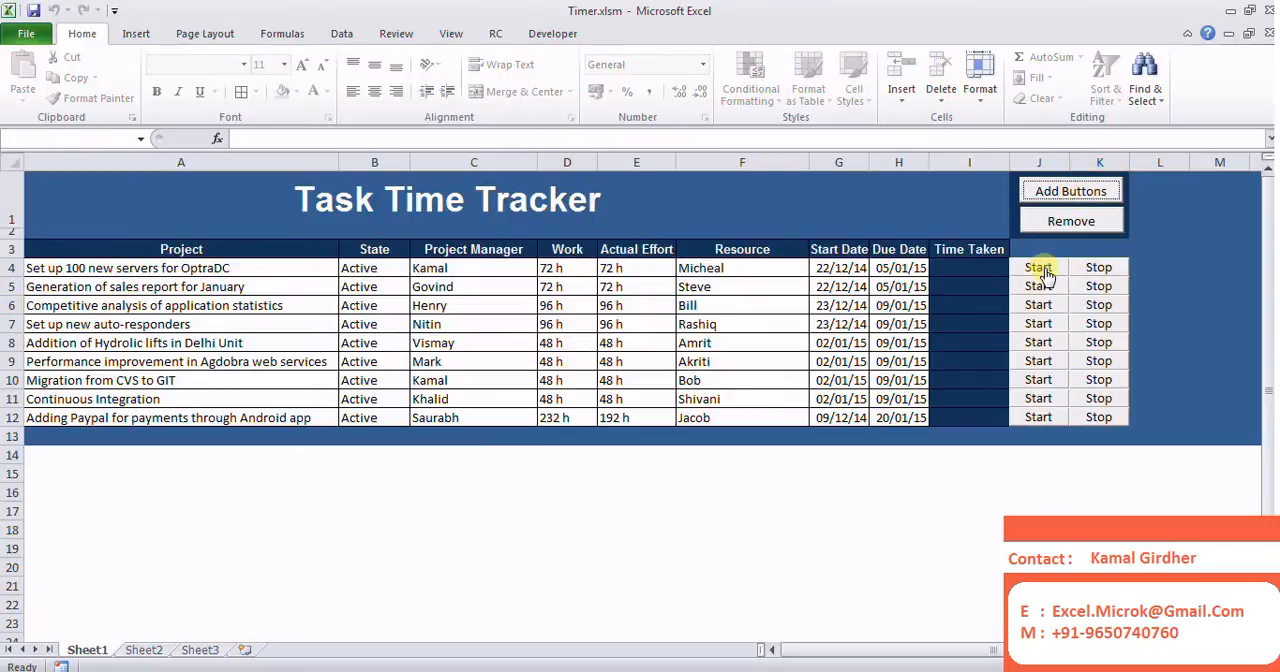
Log four task times (18, 17, 27, 15 seconds) with Start/Stop, then remove the buttons
click(1038, 304)
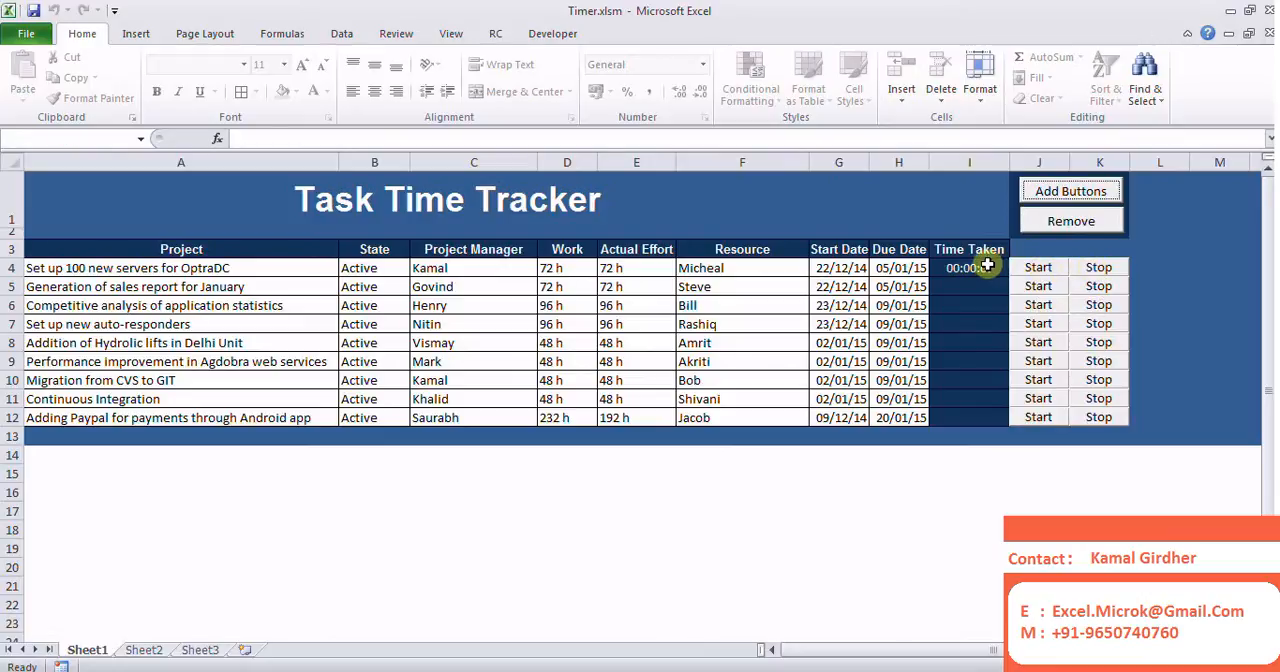
click(1037, 267)
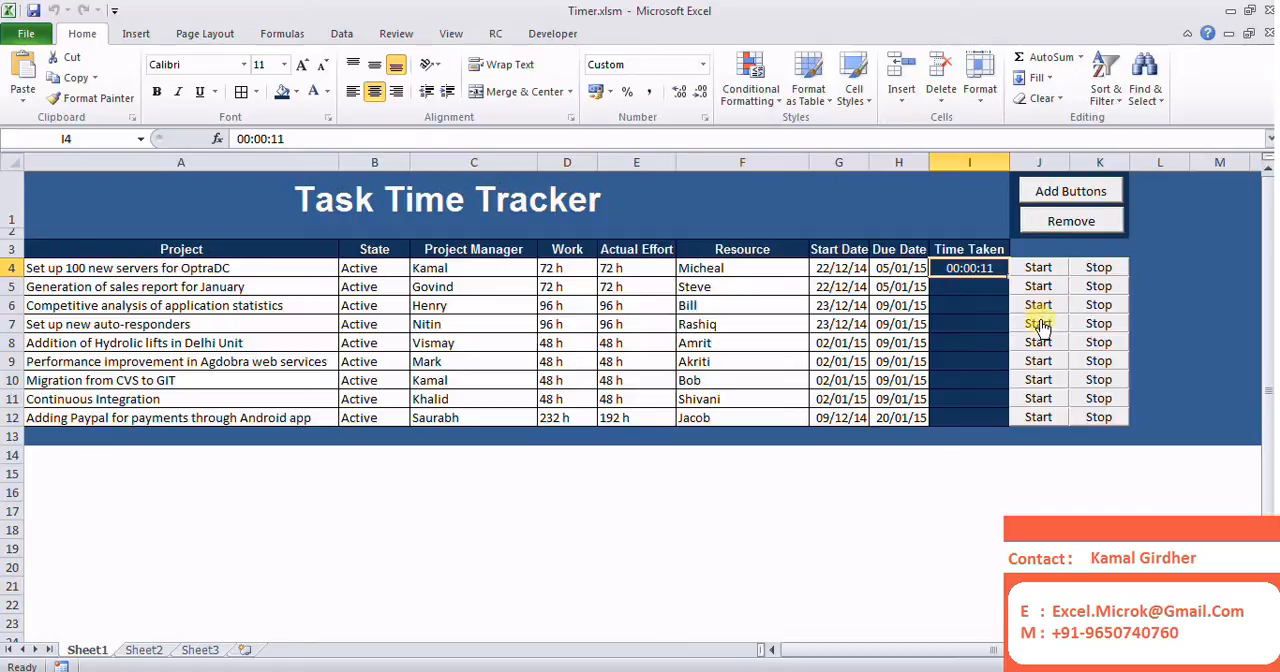
mouse_move(1075, 303)
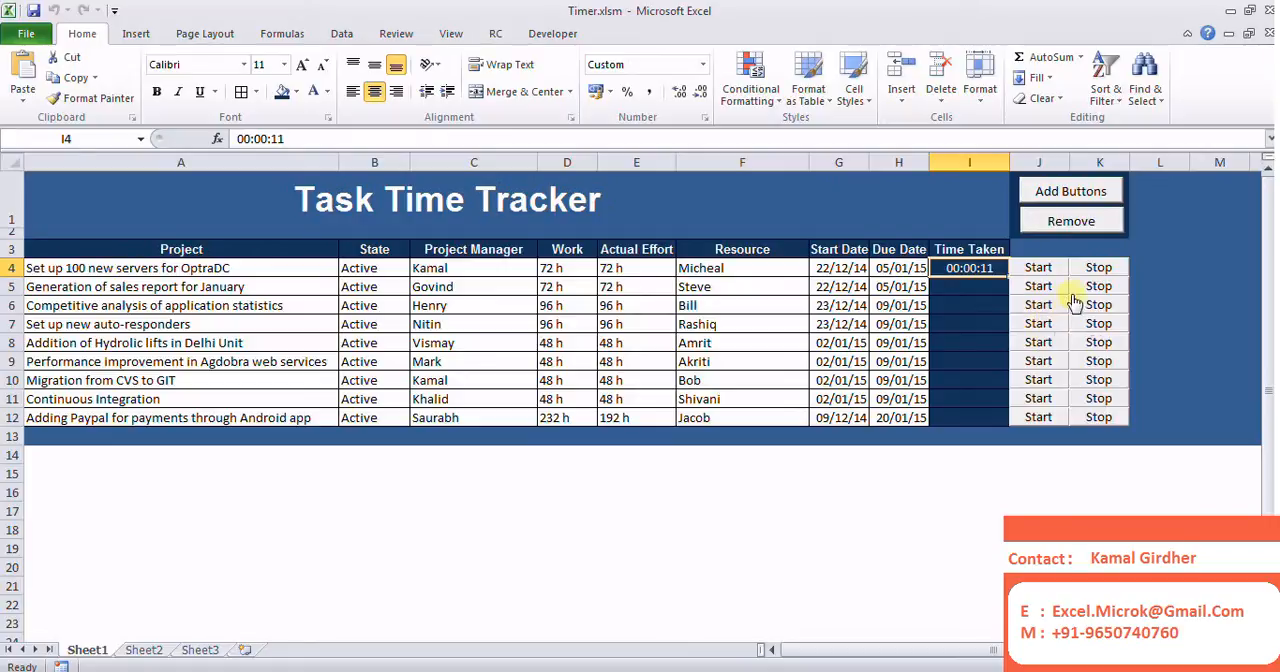
click(1038, 305)
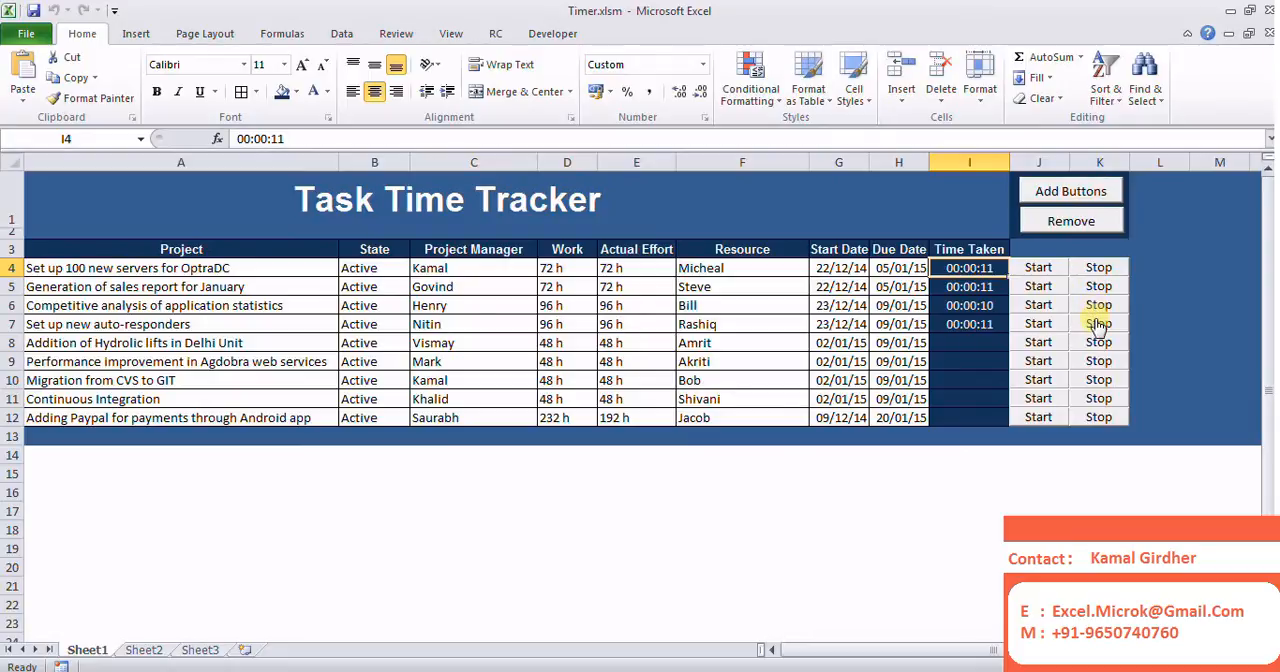
click(1098, 342)
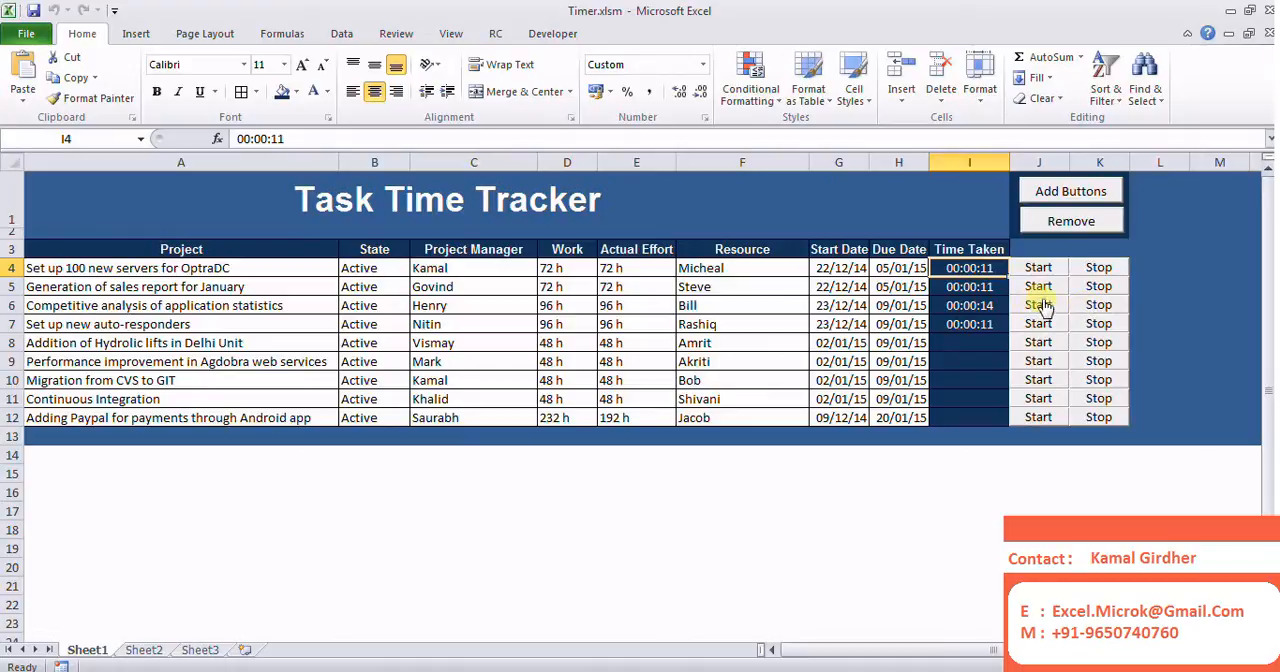
mouse_move(1098, 305)
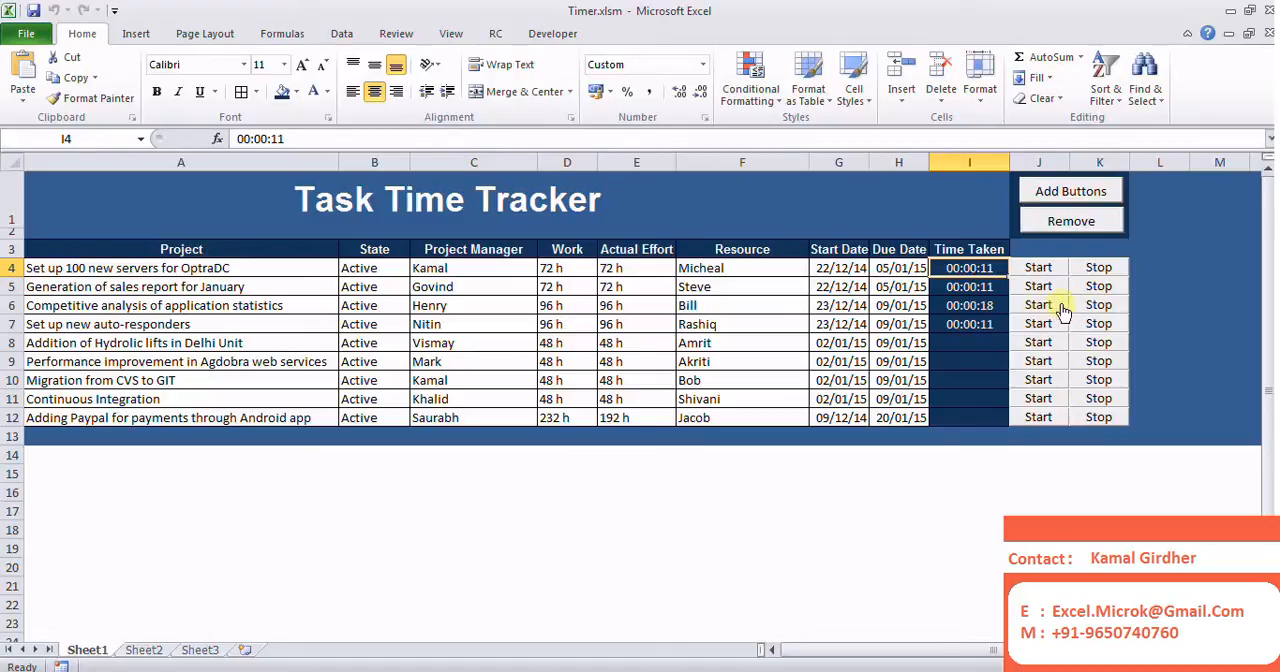
click(1037, 305)
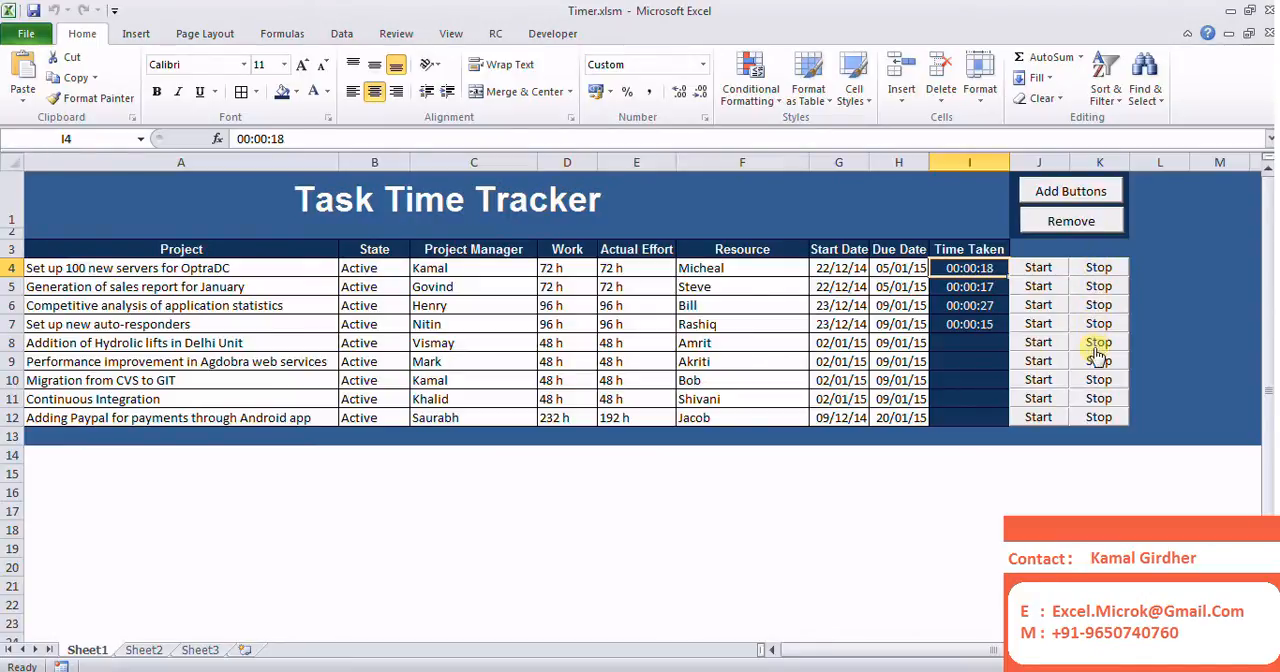
click(1070, 220)
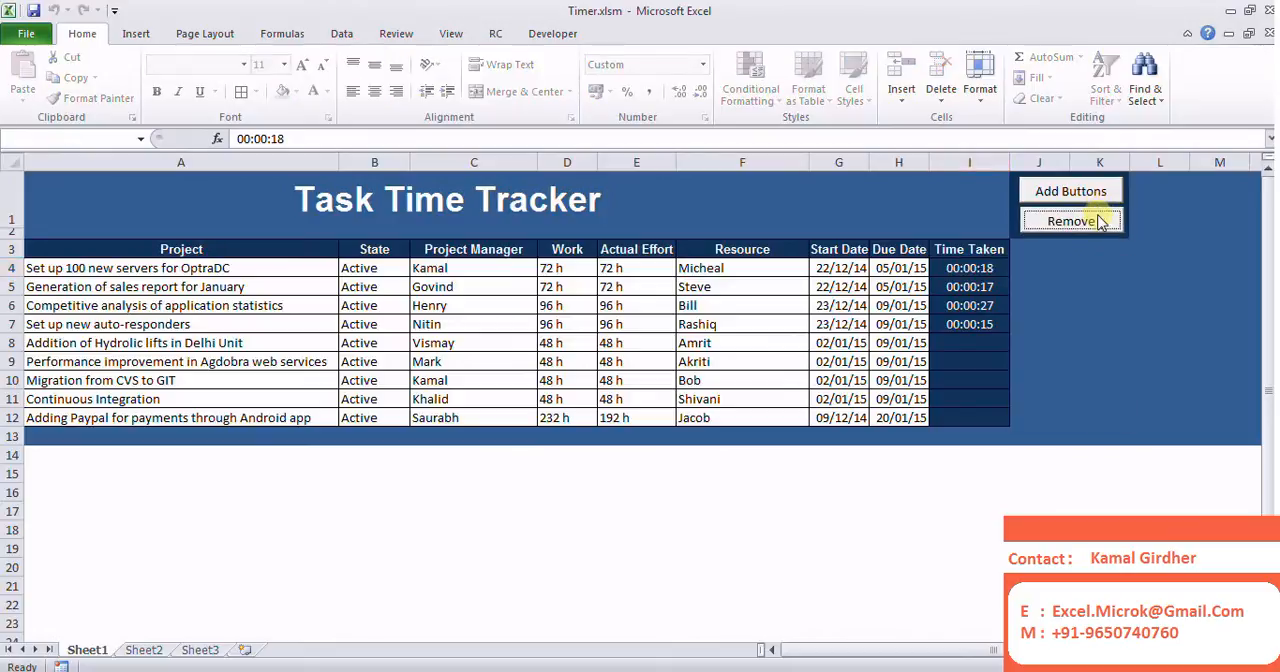
mouse_move(1151, 217)
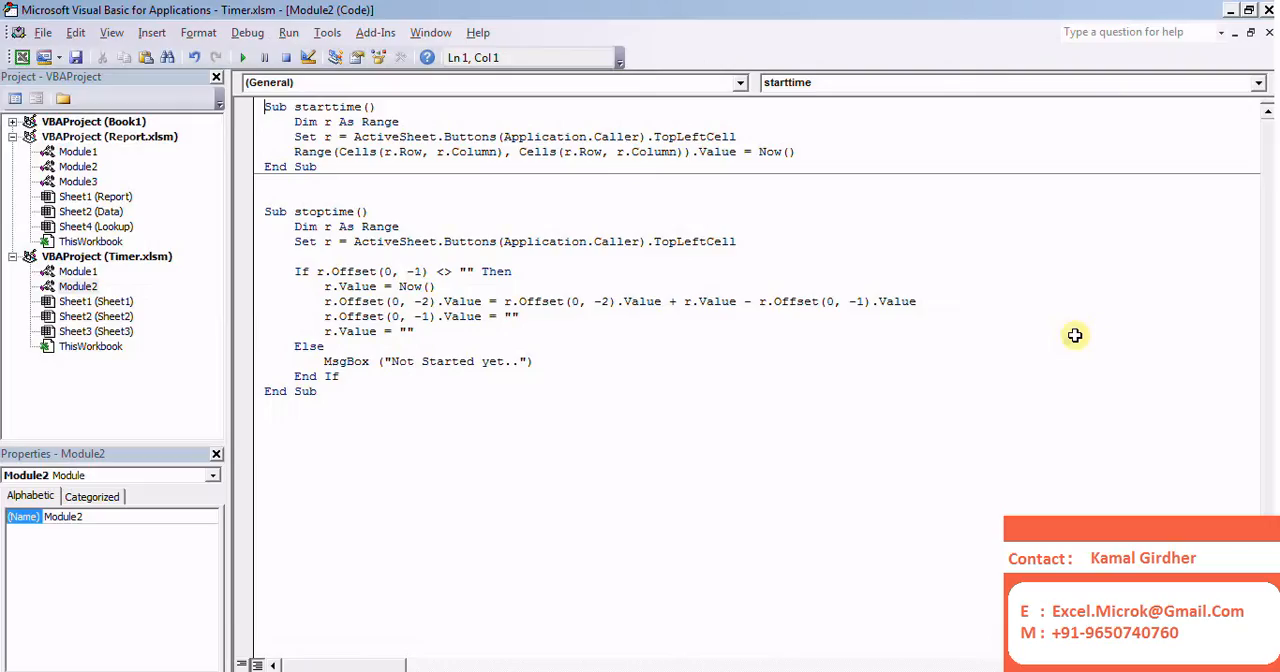
mouse_move(800, 241)
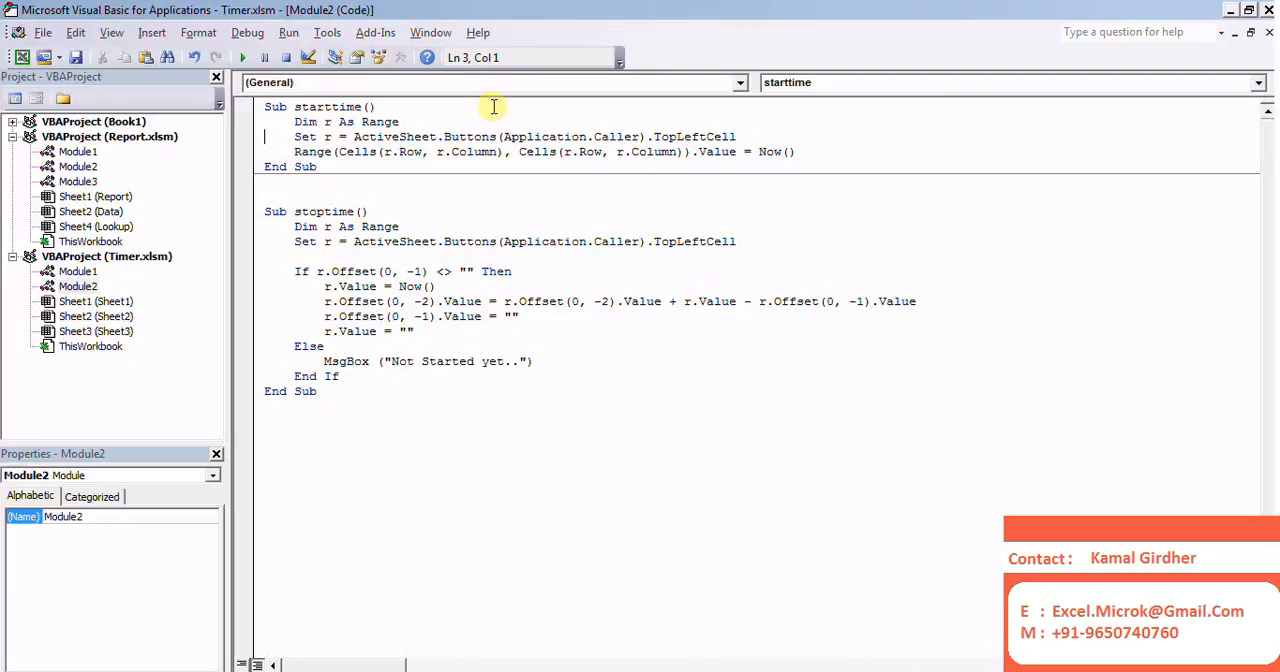
Select the Application.Caller cell lookup and start-time line in the starttime Sub for rewriting
triple_click(500, 137)
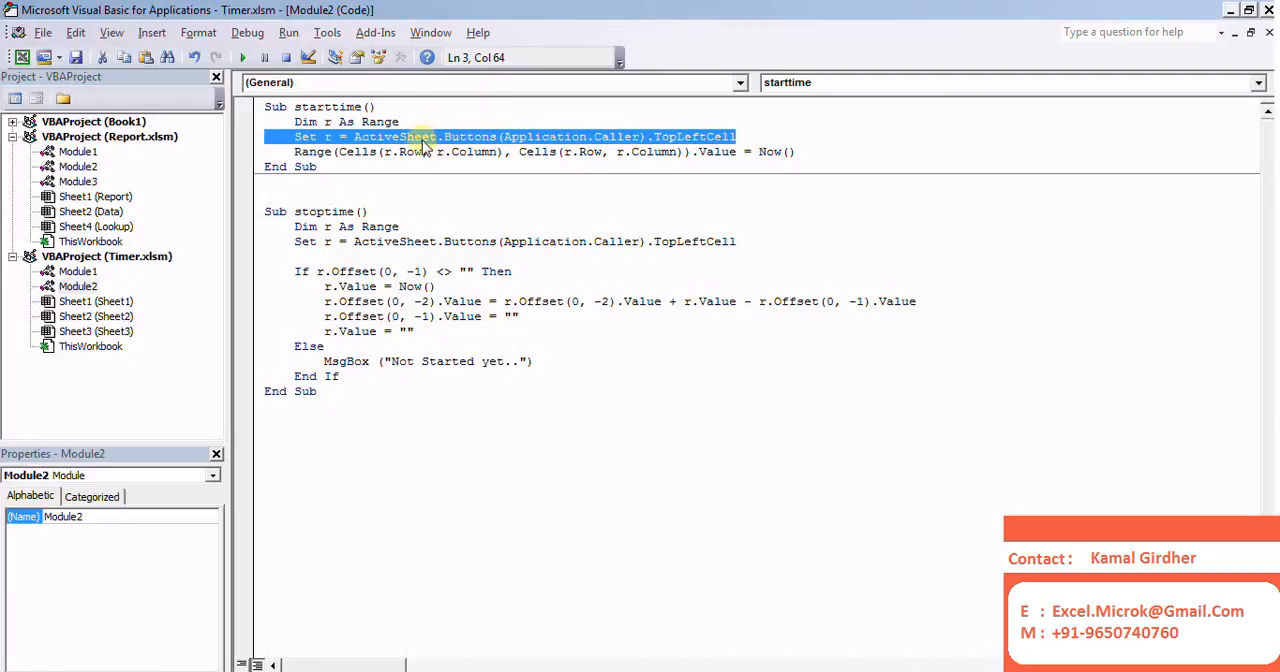
mouse_move(520, 150)
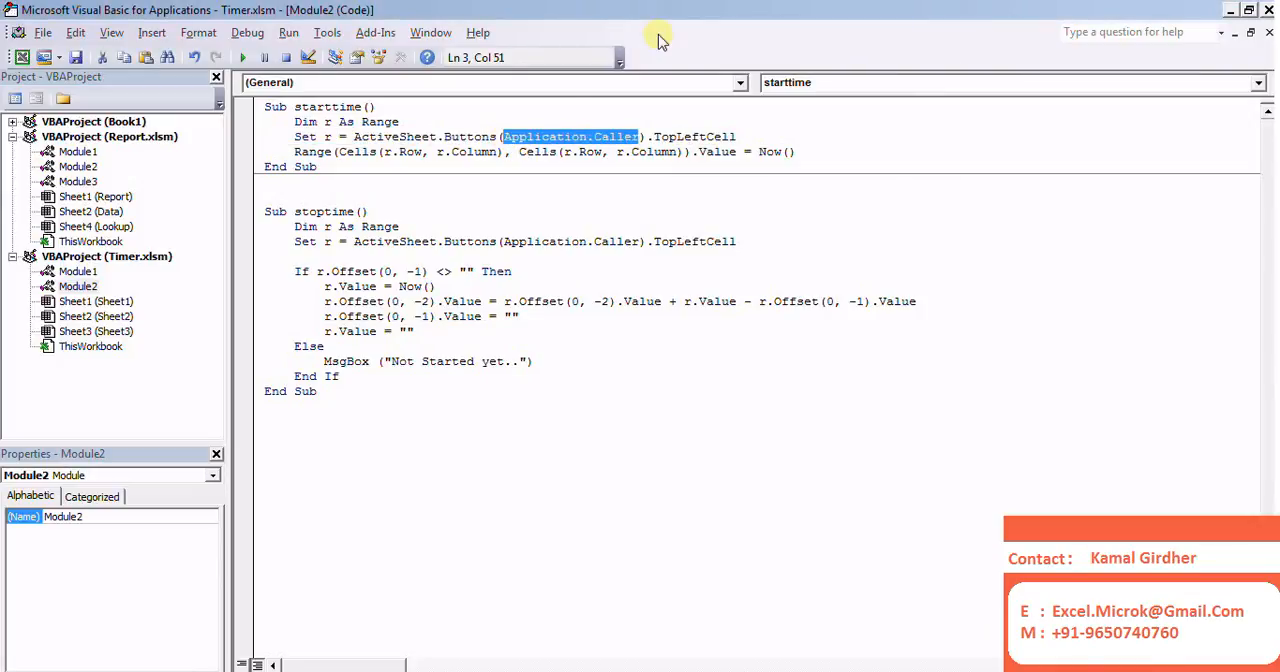
double_click(693, 136)
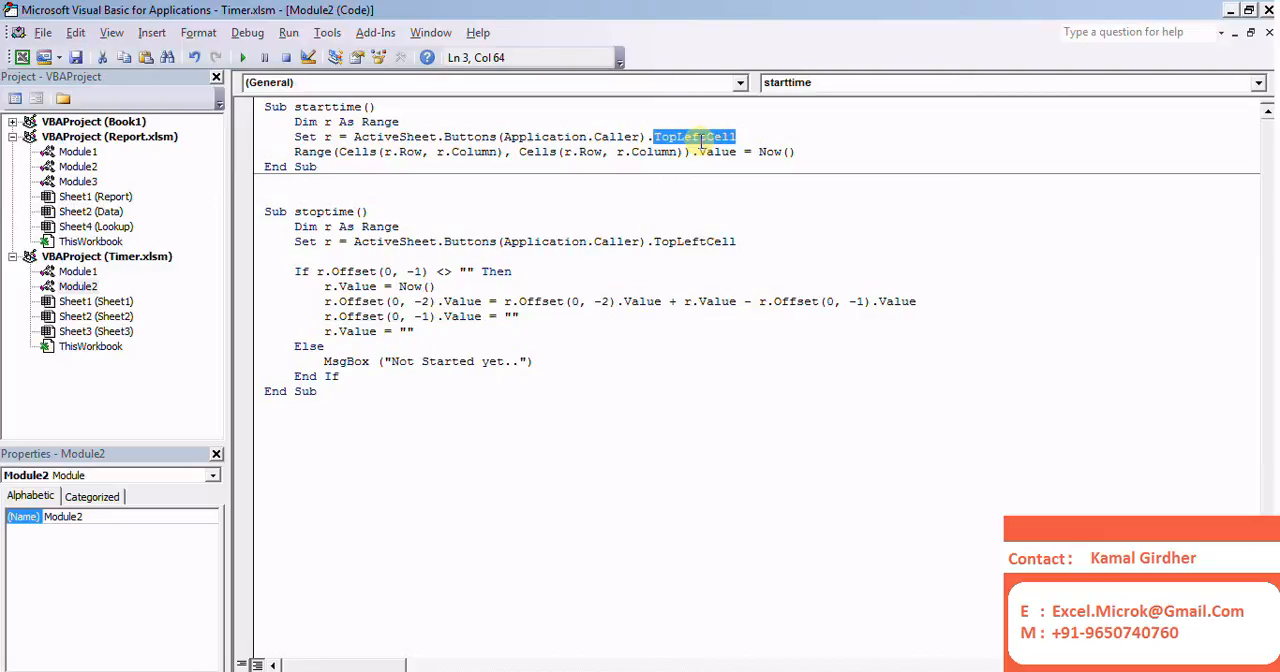
mouse_move(500, 132)
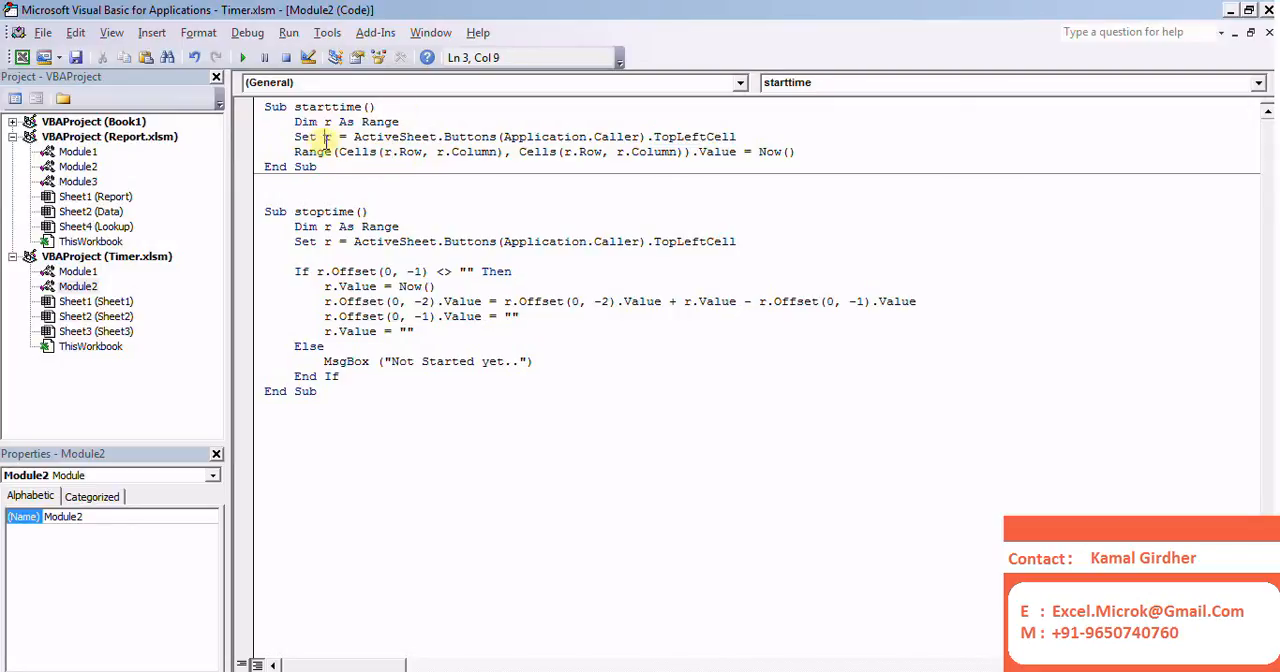
double_click(405, 151)
text(Cells)
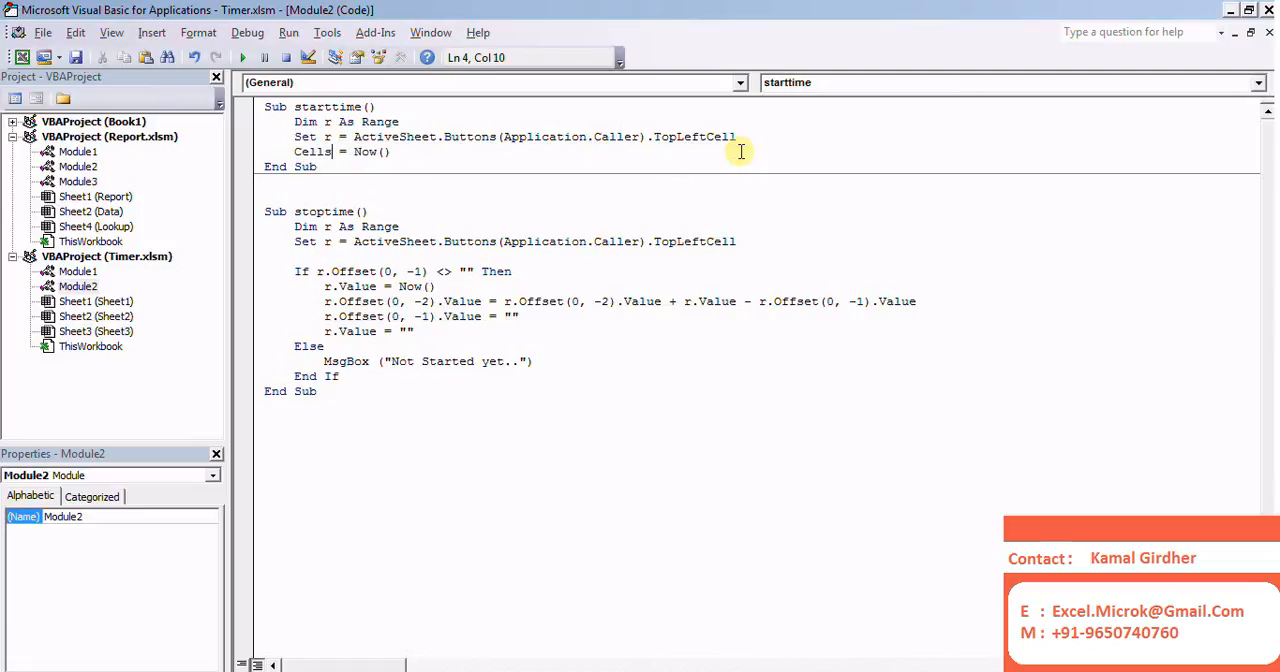
Complete starttime's line as Cells(r.Row, r.Column) = Now() and move to stoptime
text(.r.)
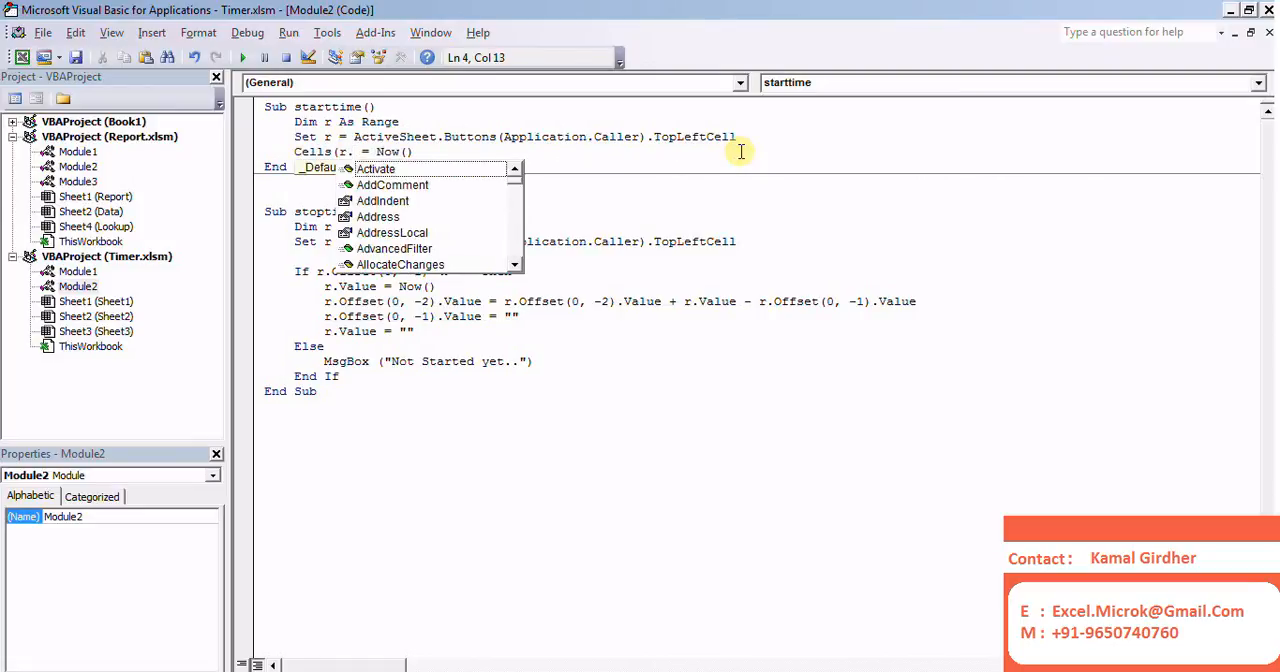
text(Row, r.Column))
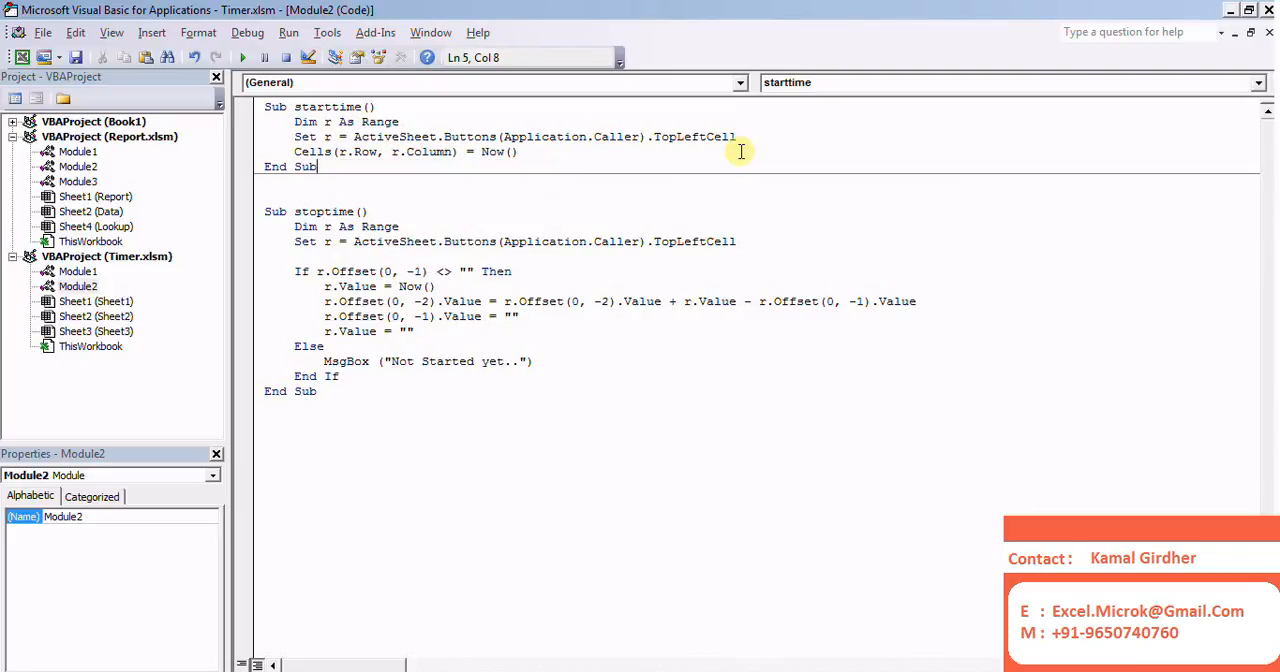
click(450, 241)
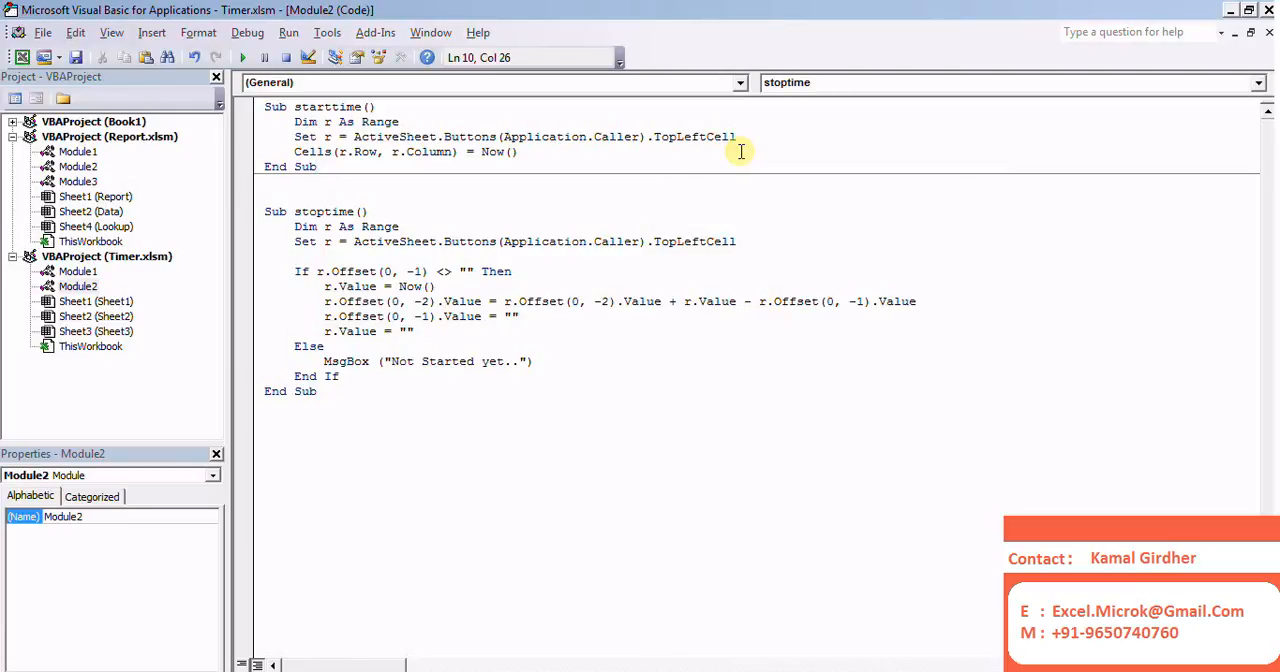
click(343, 271)
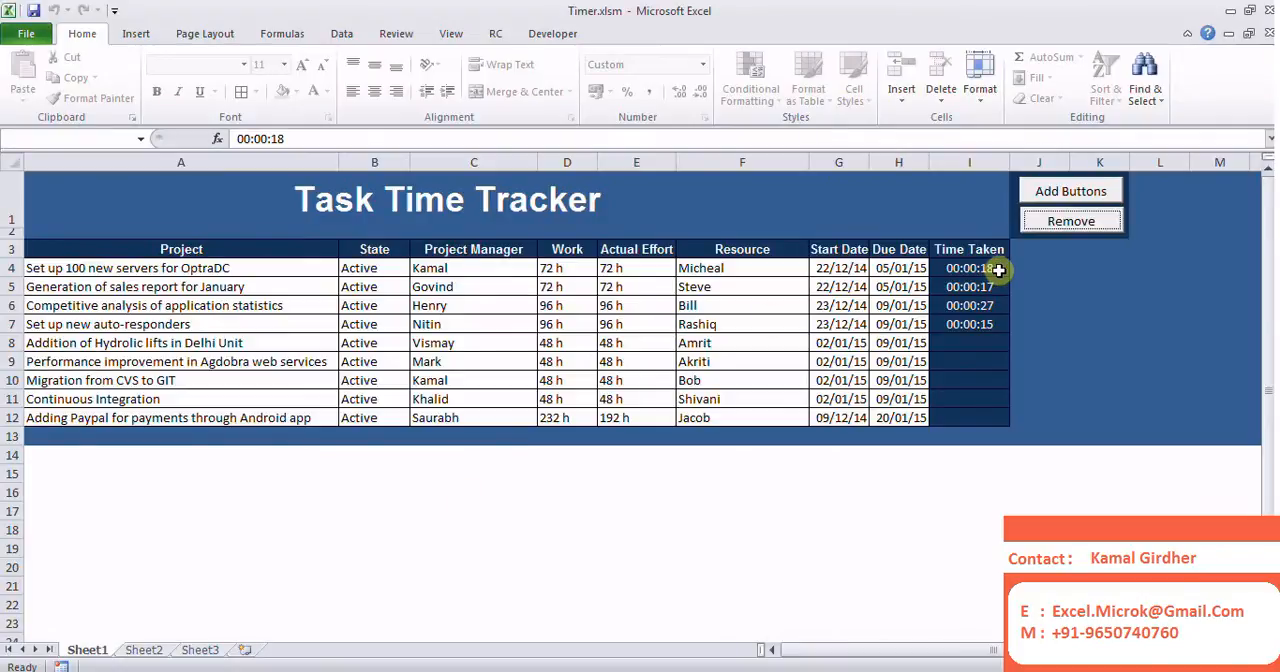
mouse_move(1046, 257)
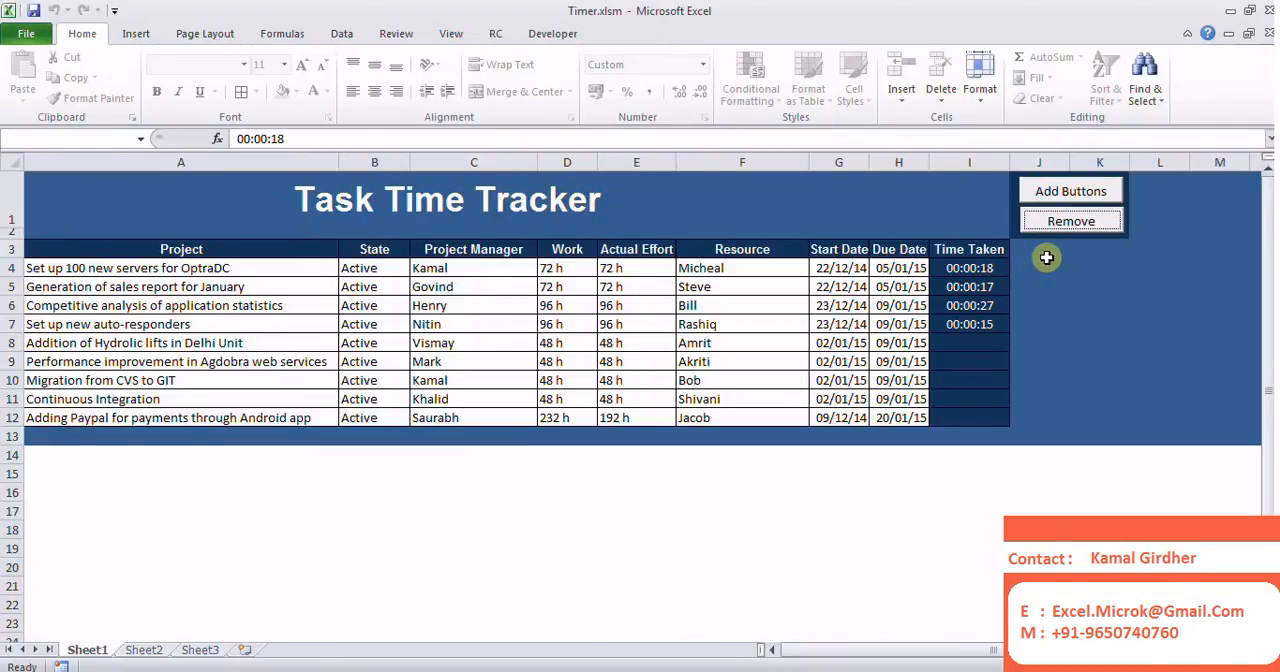
Recreate the Start/Stop buttons beside all nine task rows with Add Buttons
click(1071, 190)
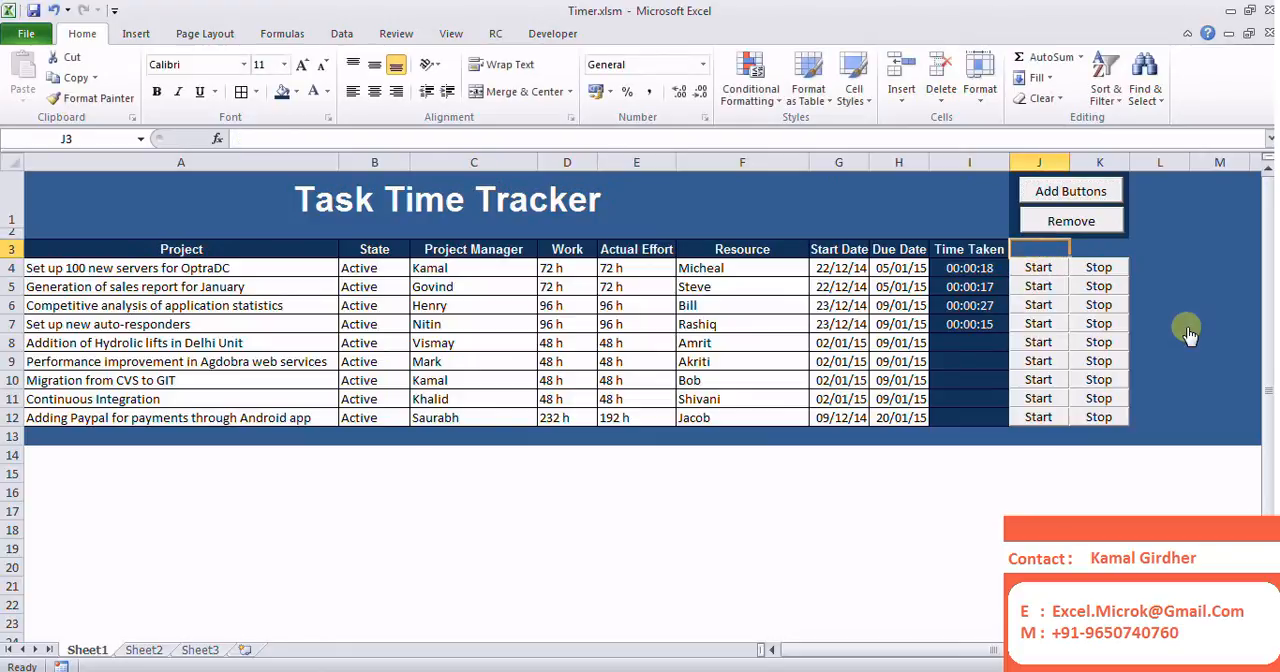
mouse_move(1187, 327)
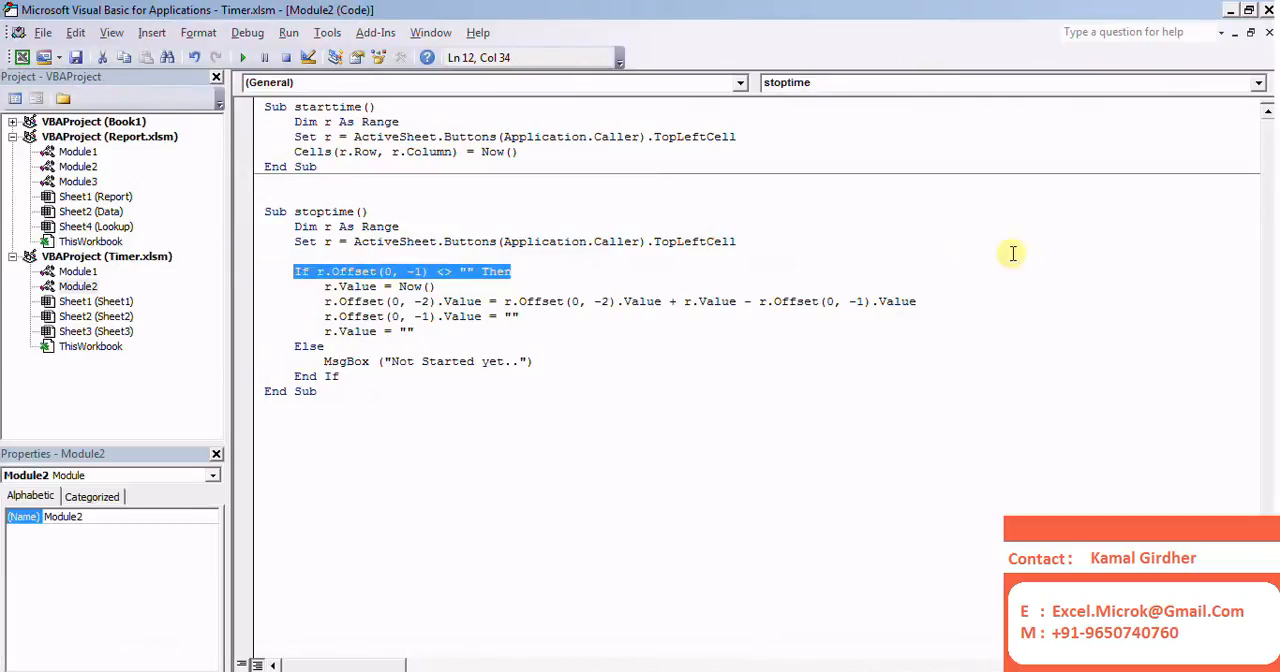
click(1098, 267)
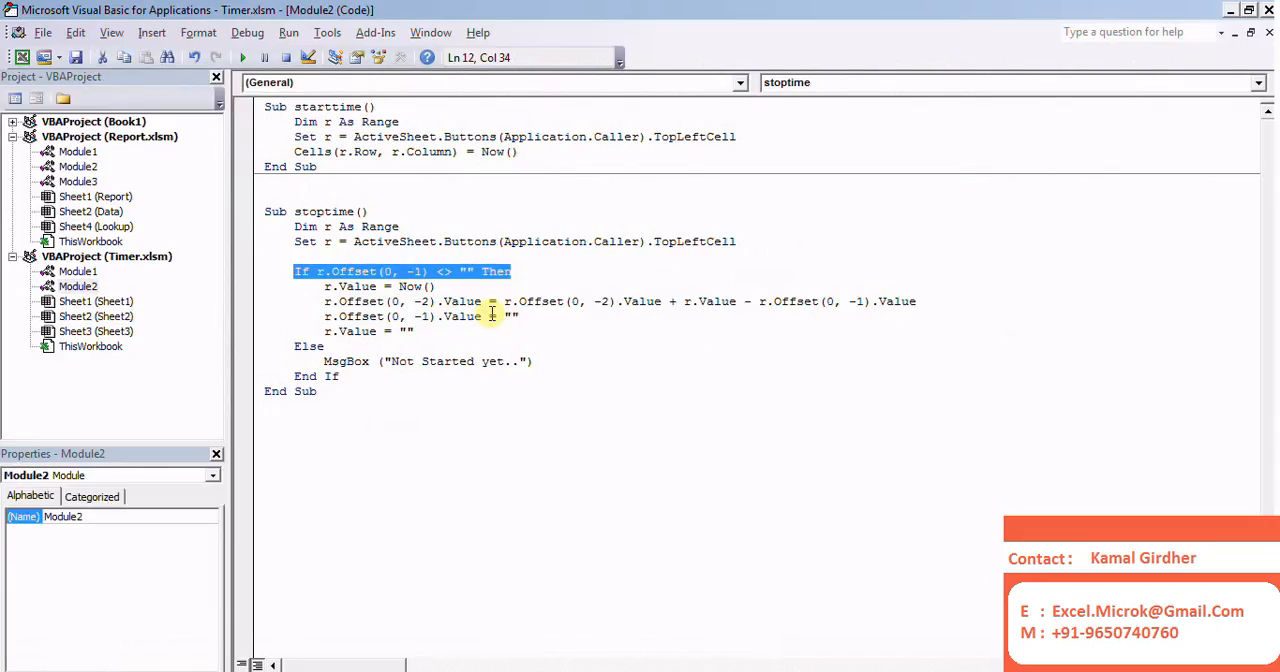
mouse_move(680, 318)
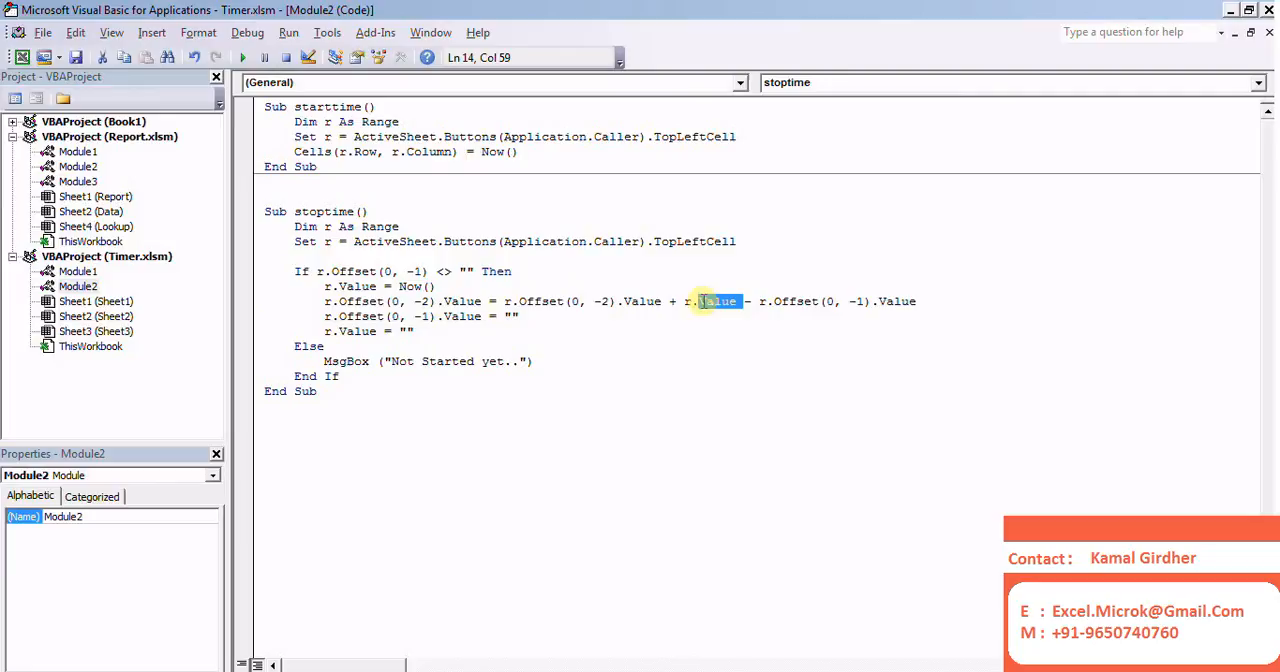
drag(703, 301, 910, 301)
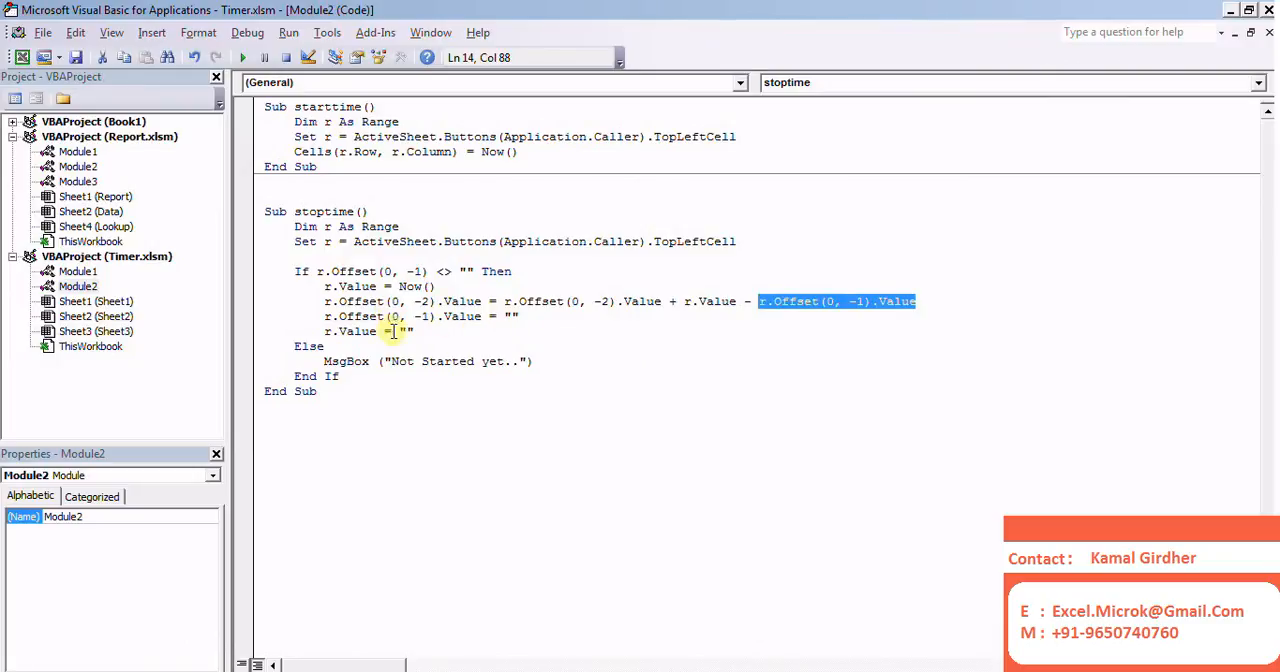
mouse_move(518, 363)
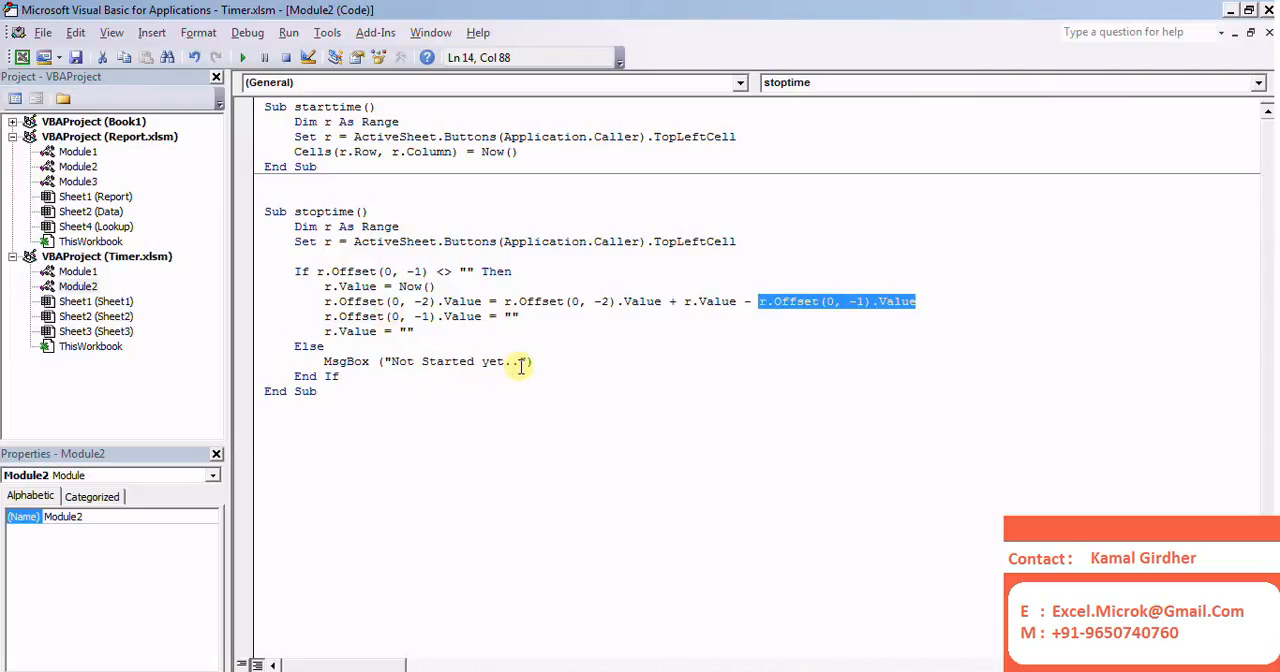